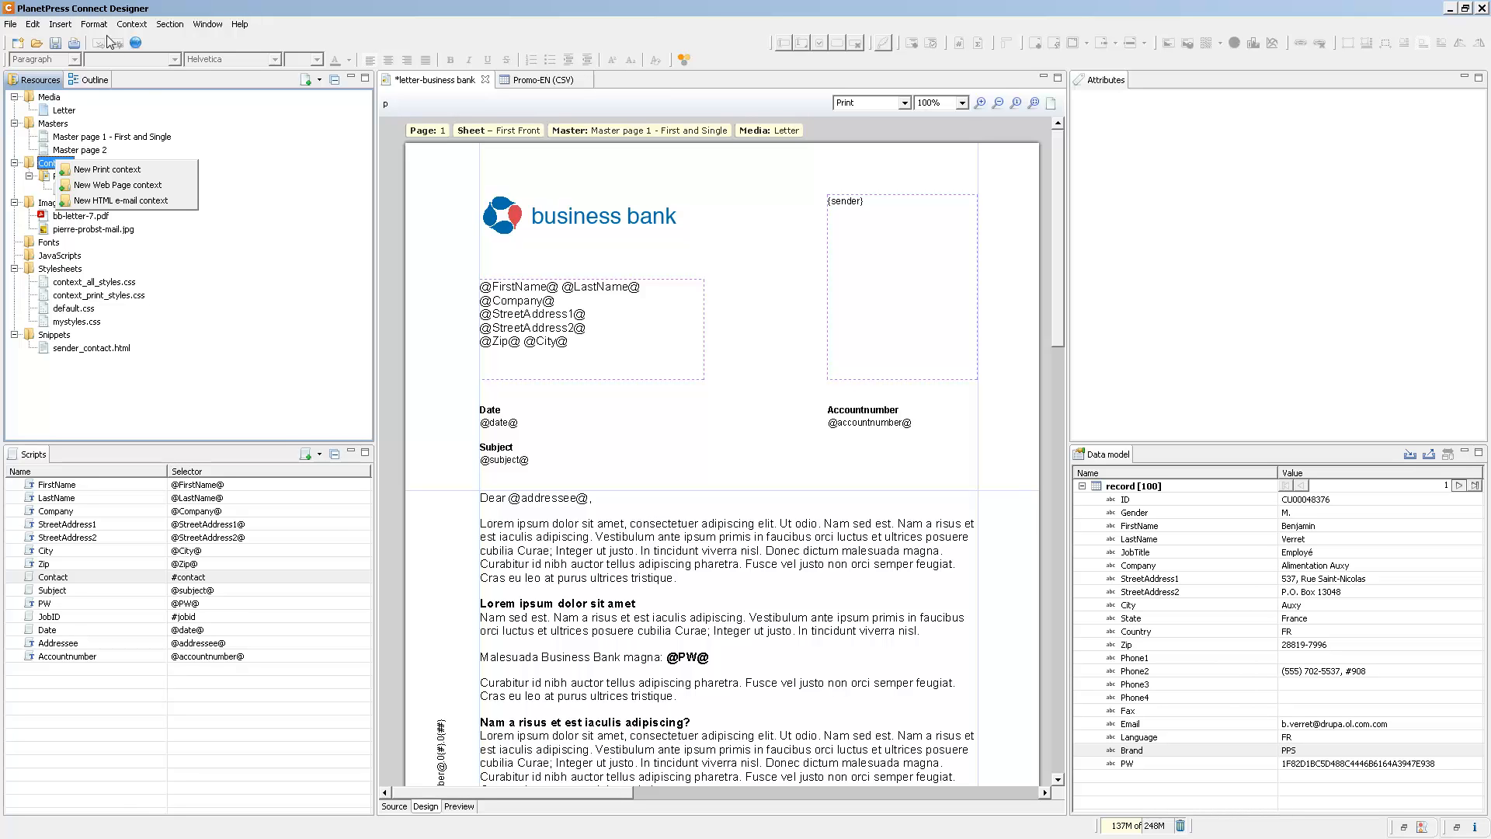
# Step: Add an HTML e-mail context with the two-column right-sidebar layout to the letter template
pyautogui.click(120, 201)
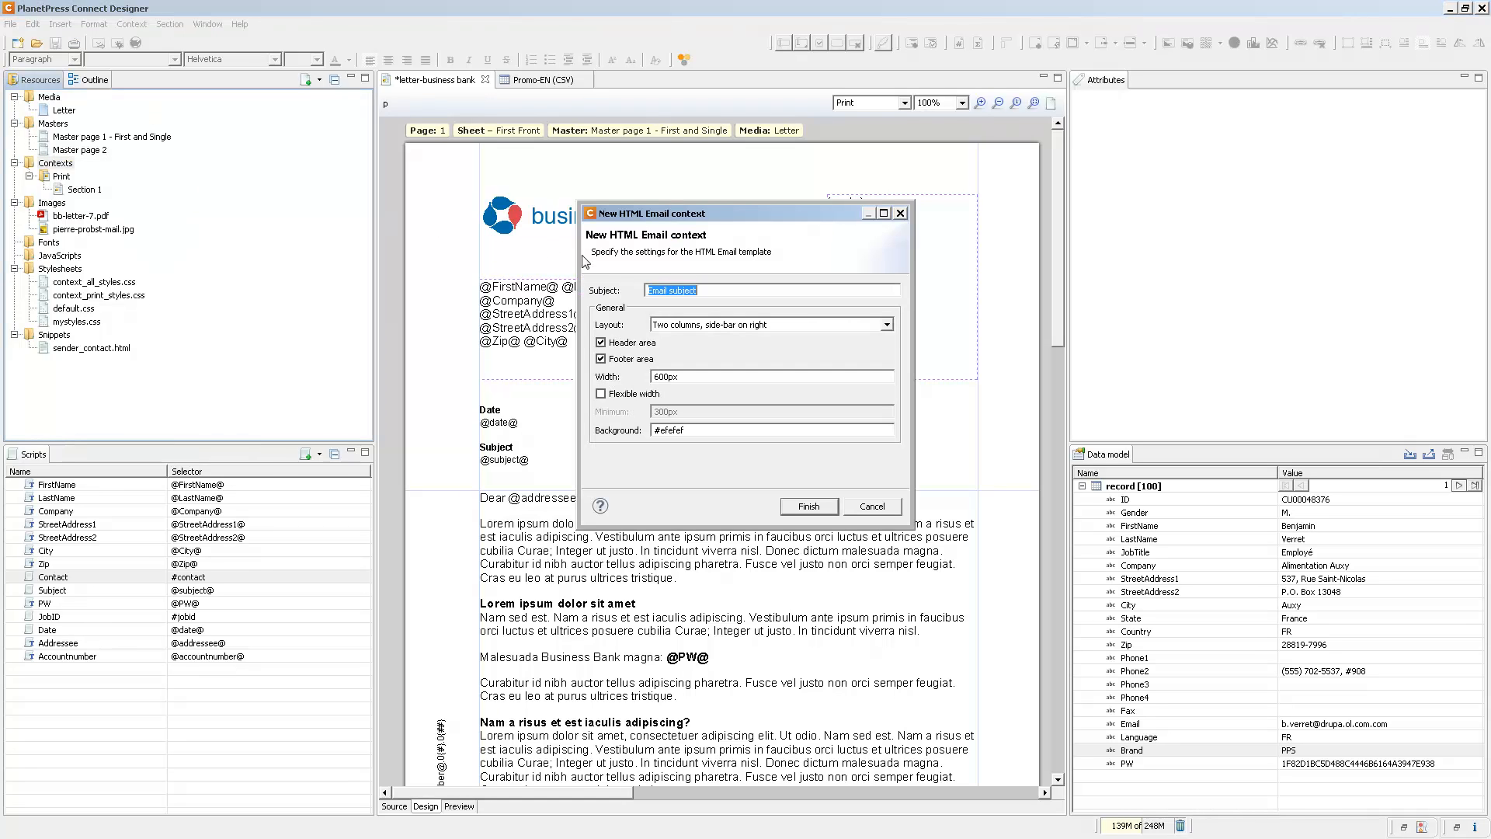
pyautogui.click(808, 506)
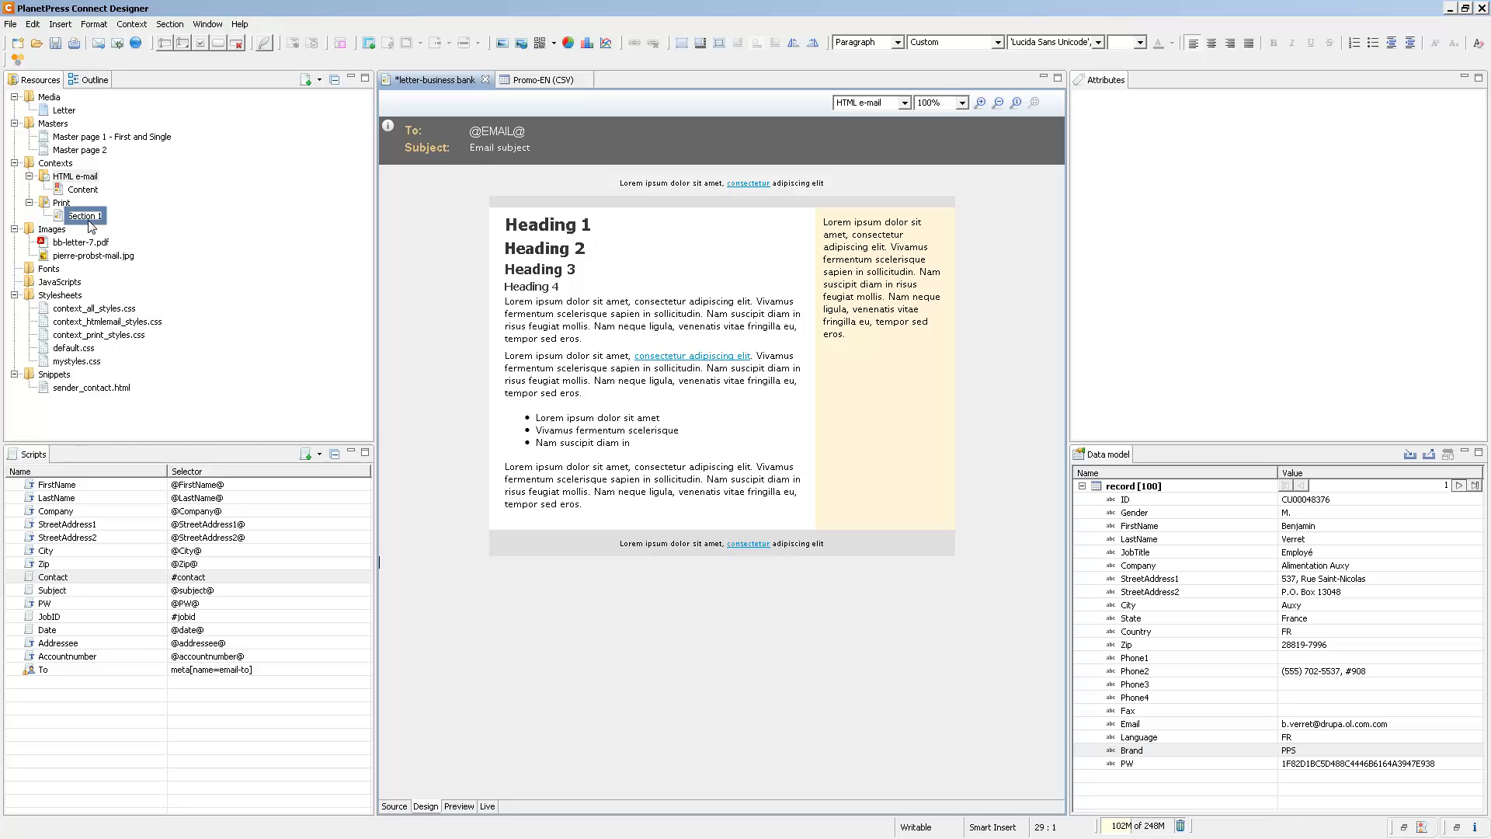
pyautogui.moveTo(83, 215)
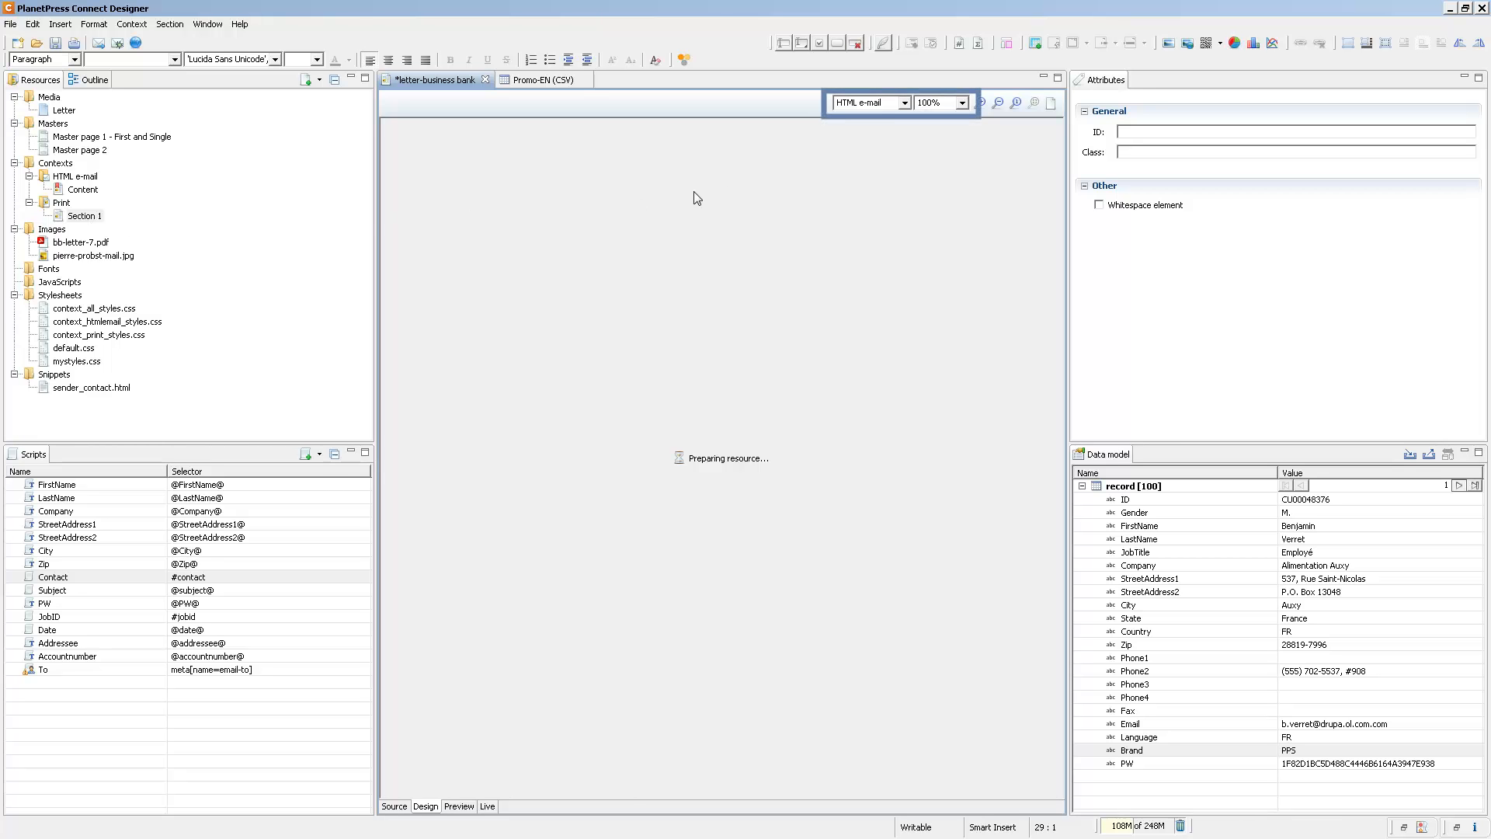
pyautogui.click(906, 103)
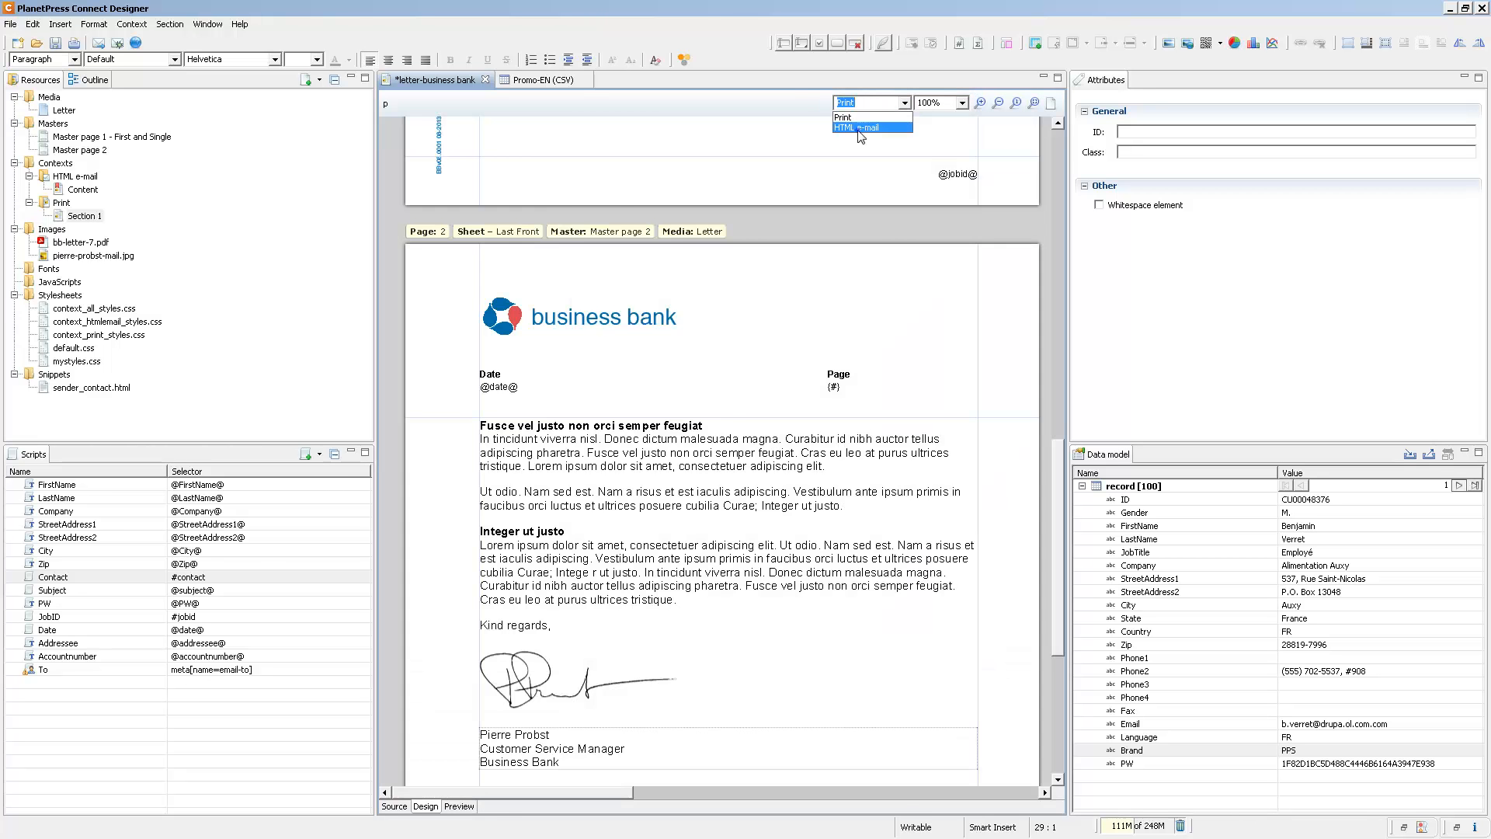
pyautogui.click(862, 126)
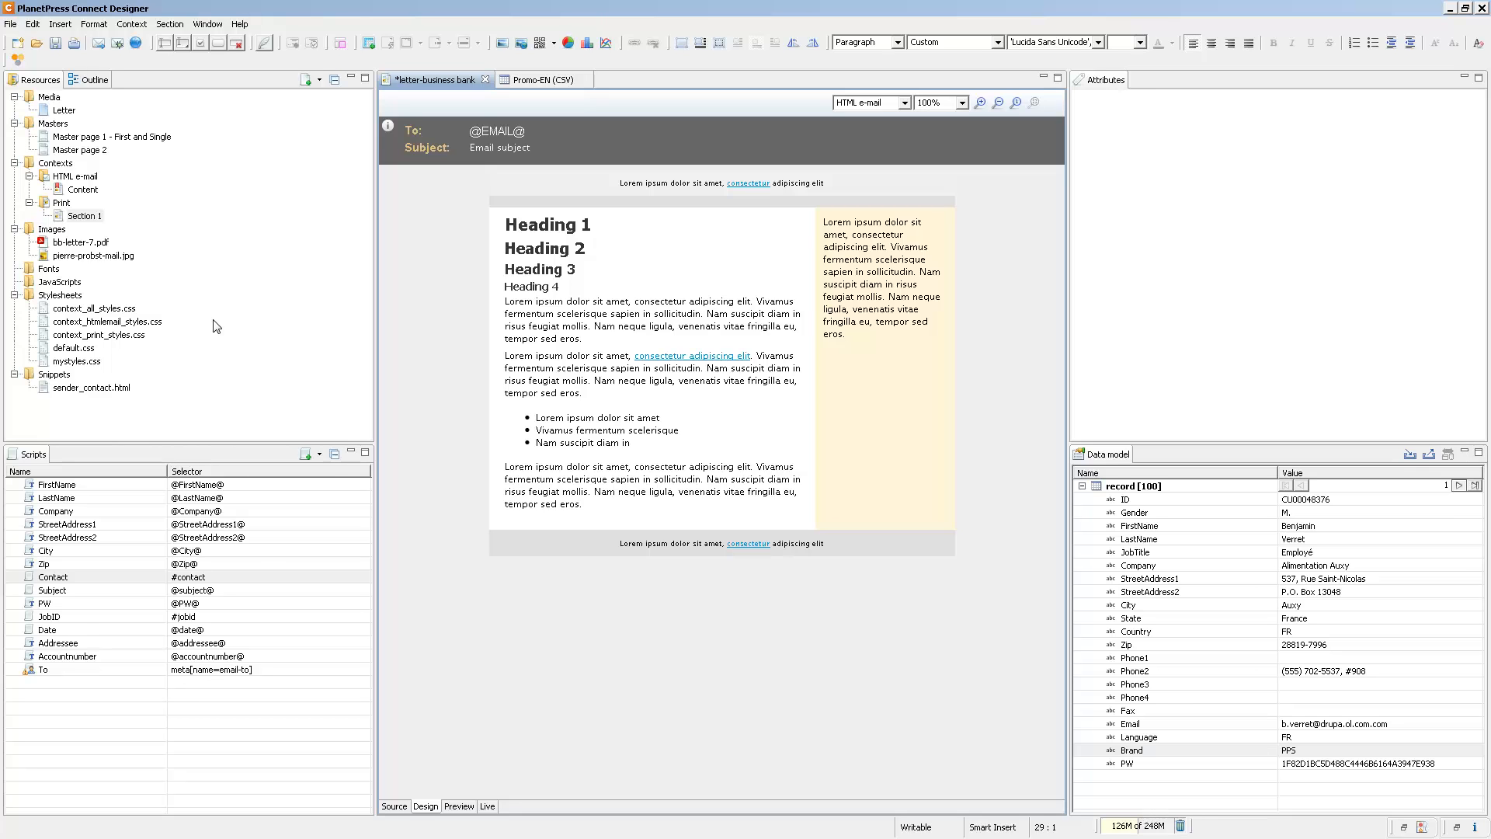
pyautogui.moveTo(216, 326)
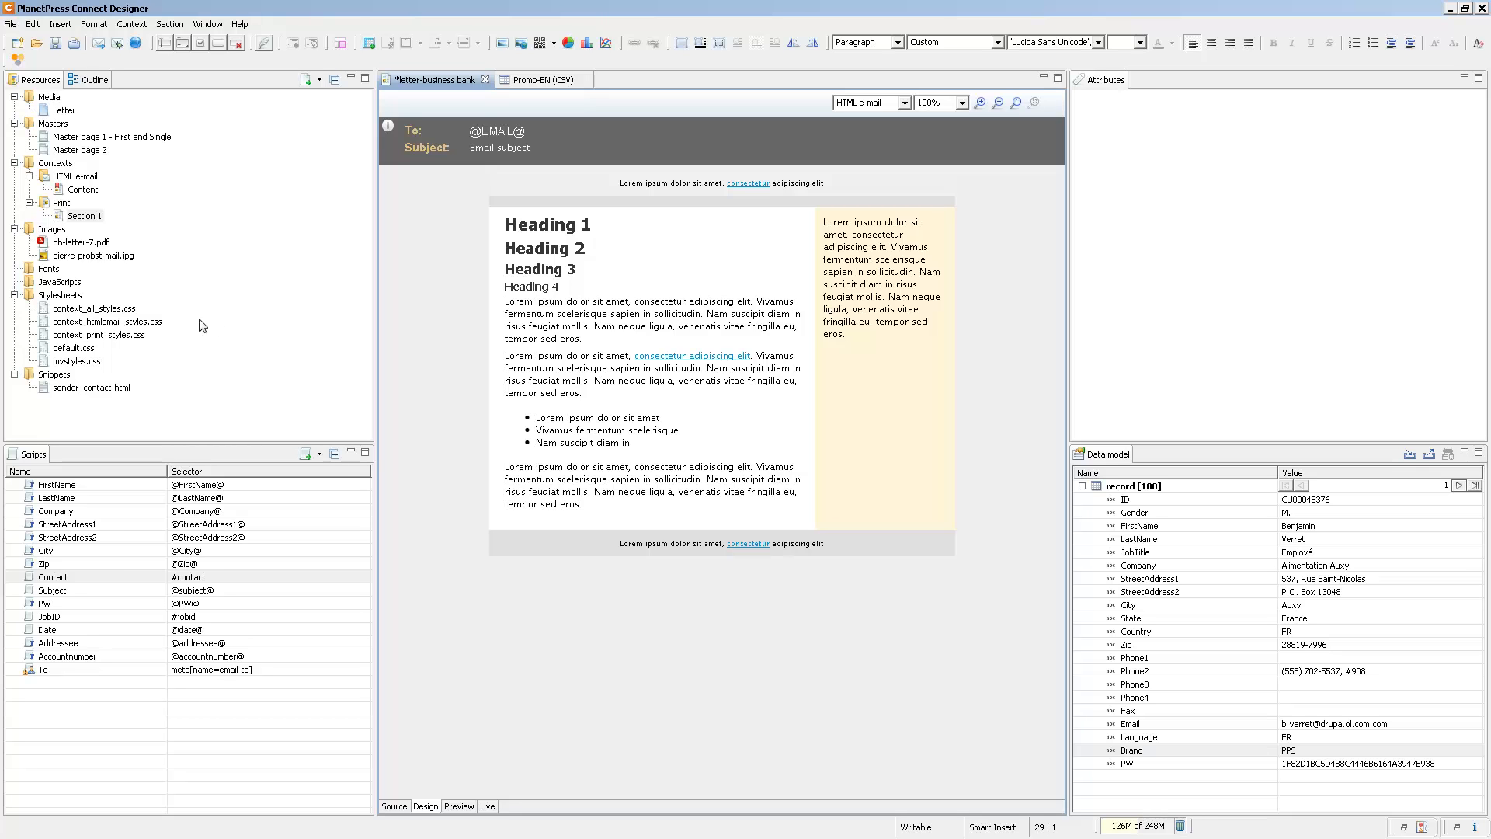
pyautogui.moveTo(112, 260)
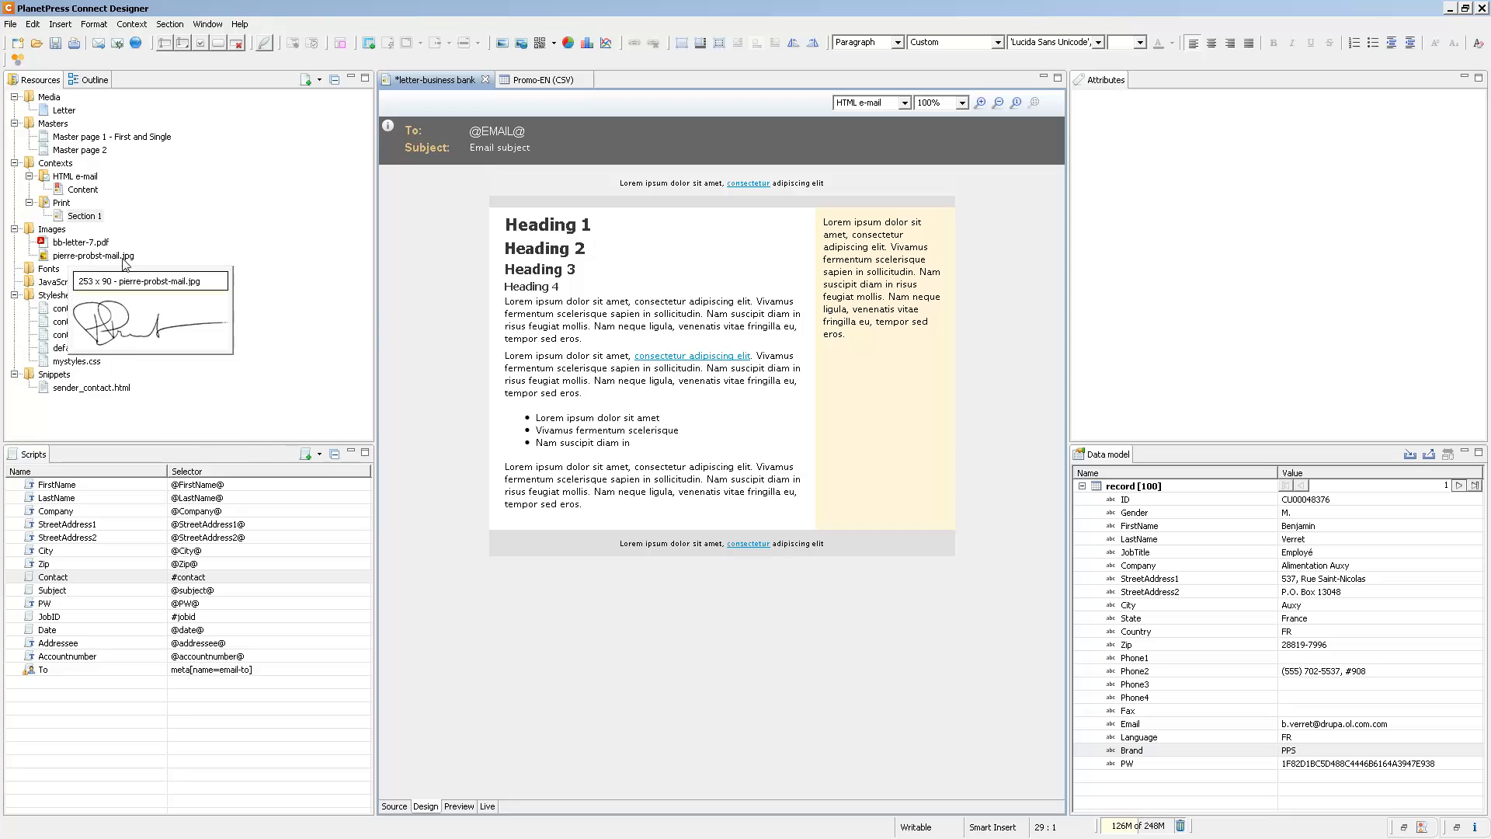
# Step: Insert pierre-probst-mail.jpg at the top and the sender_contact.html snippet below the first paragraph
pyautogui.click(91, 255)
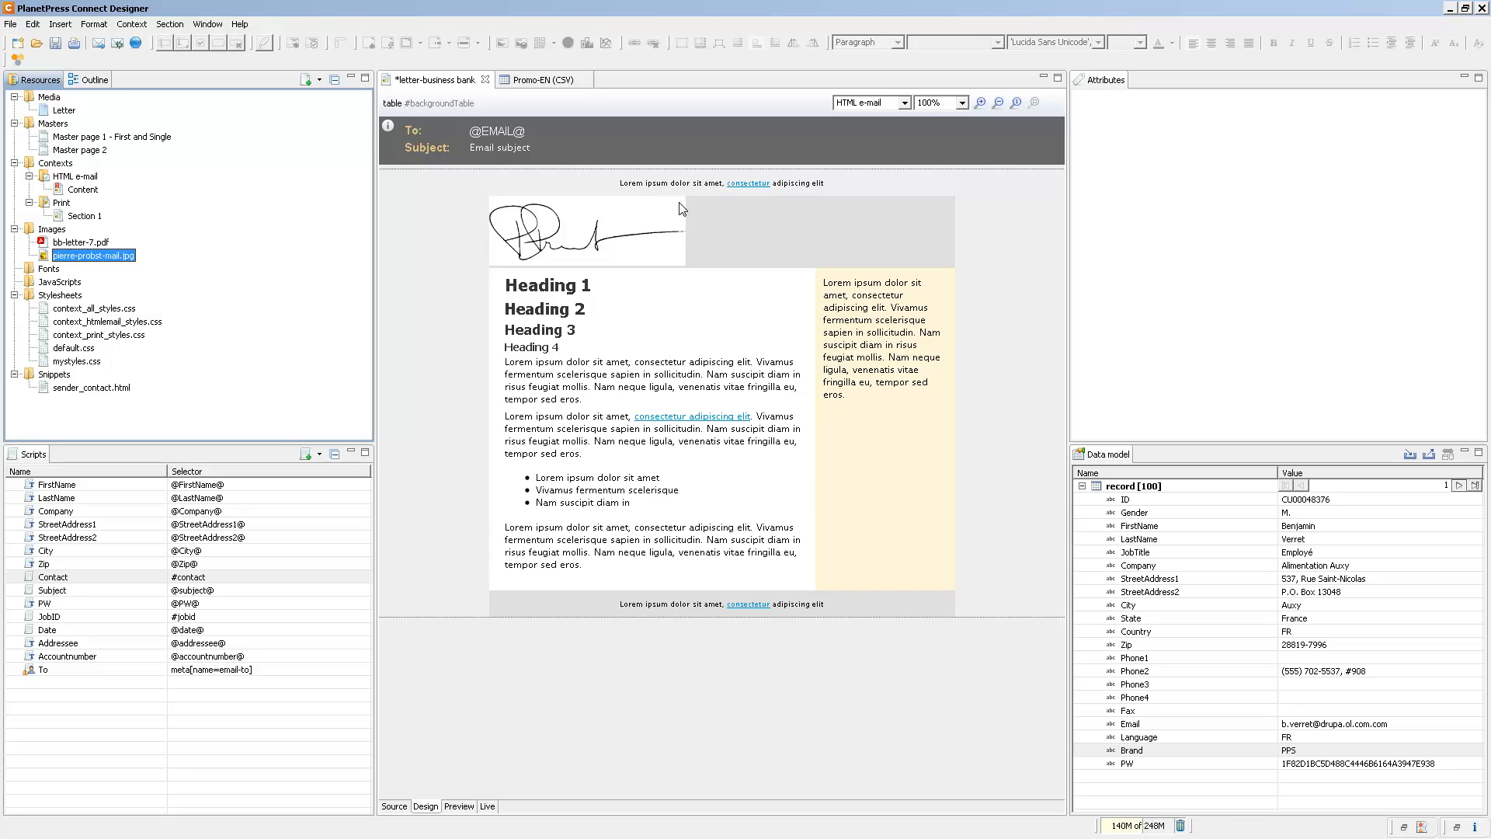
pyautogui.moveTo(615, 264)
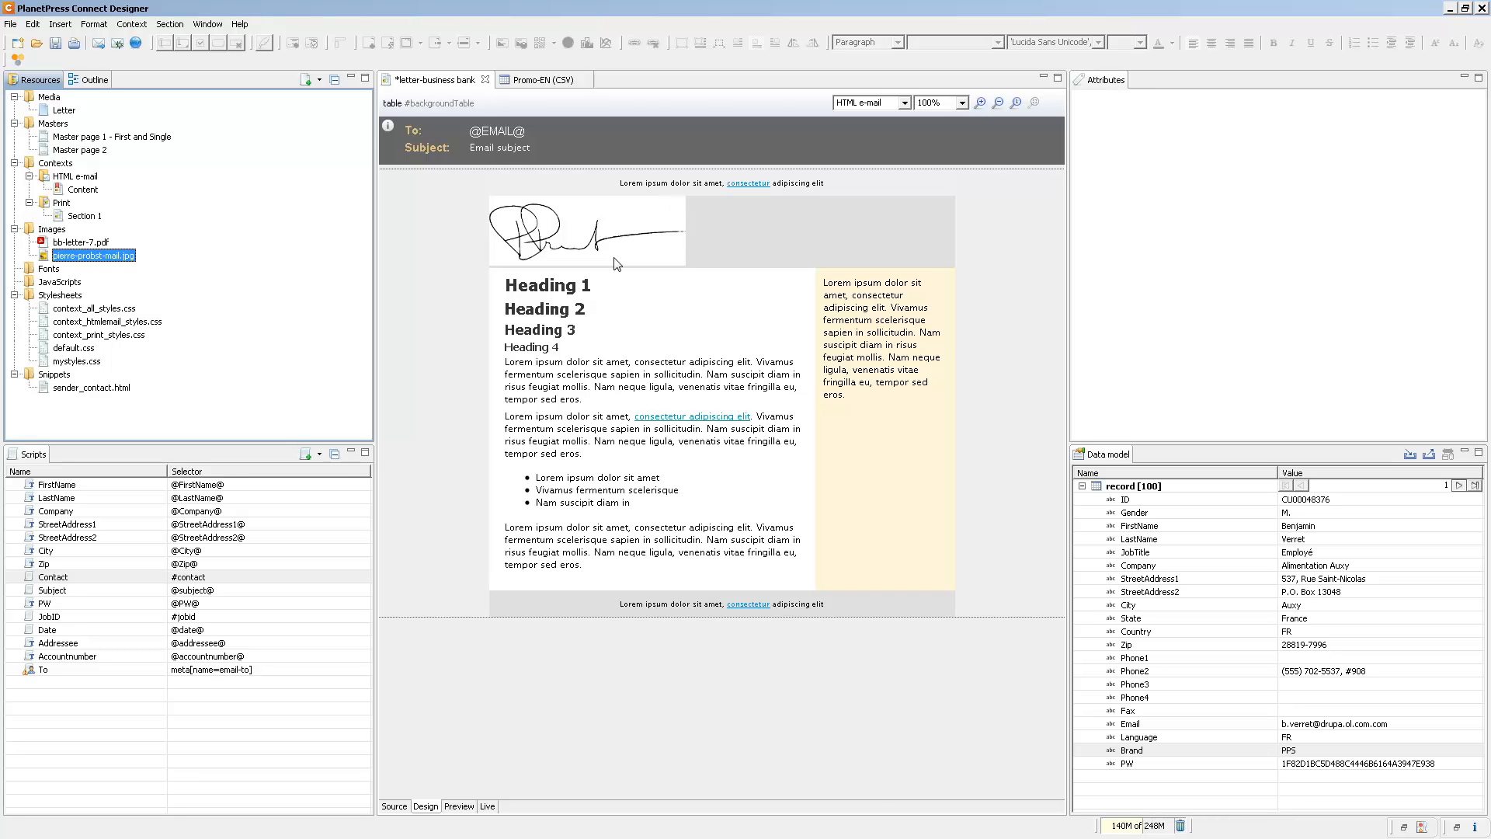
pyautogui.click(596, 387)
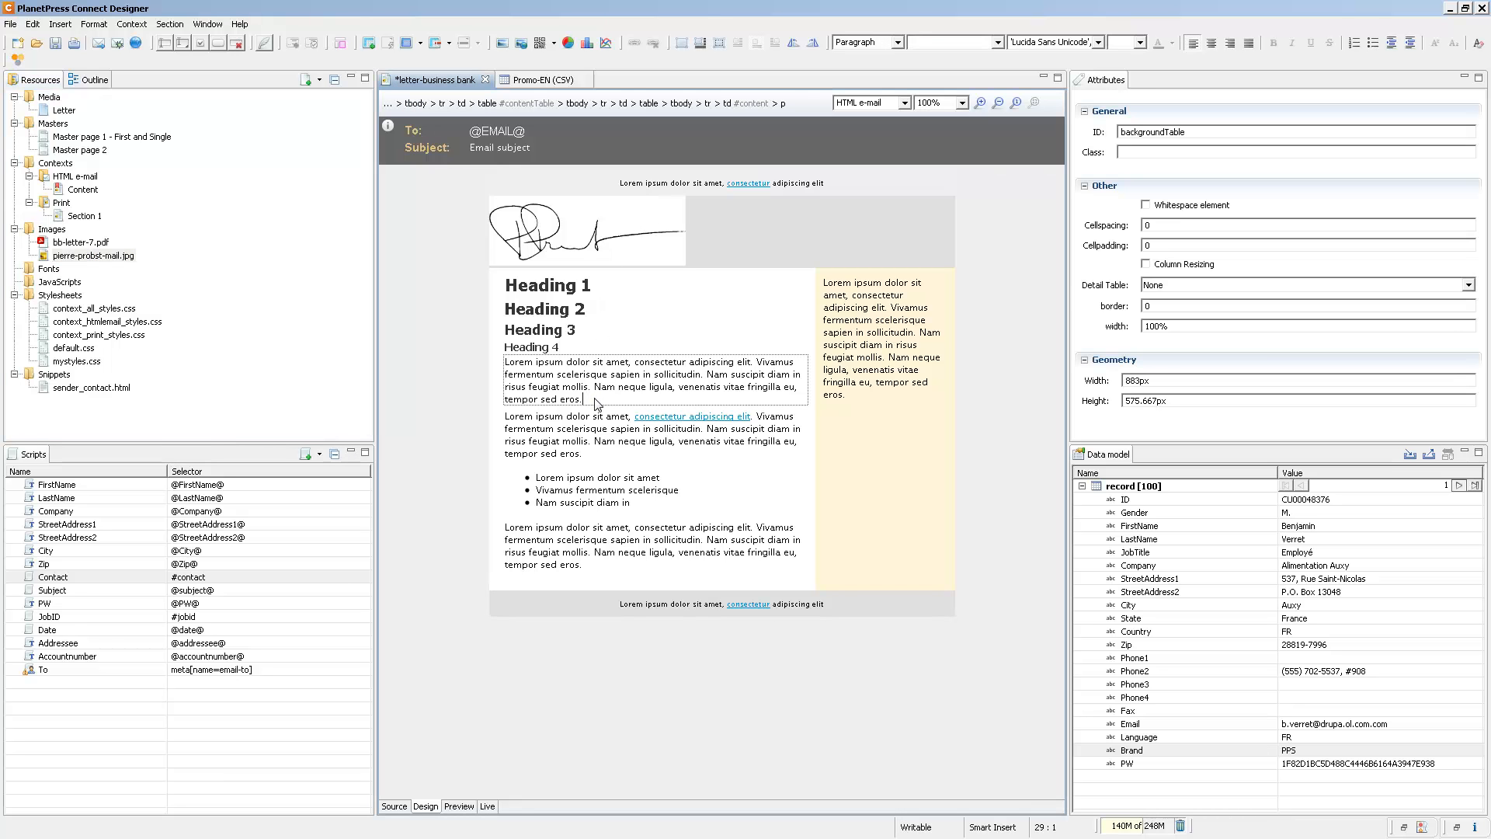
pyautogui.rightClick(55, 163)
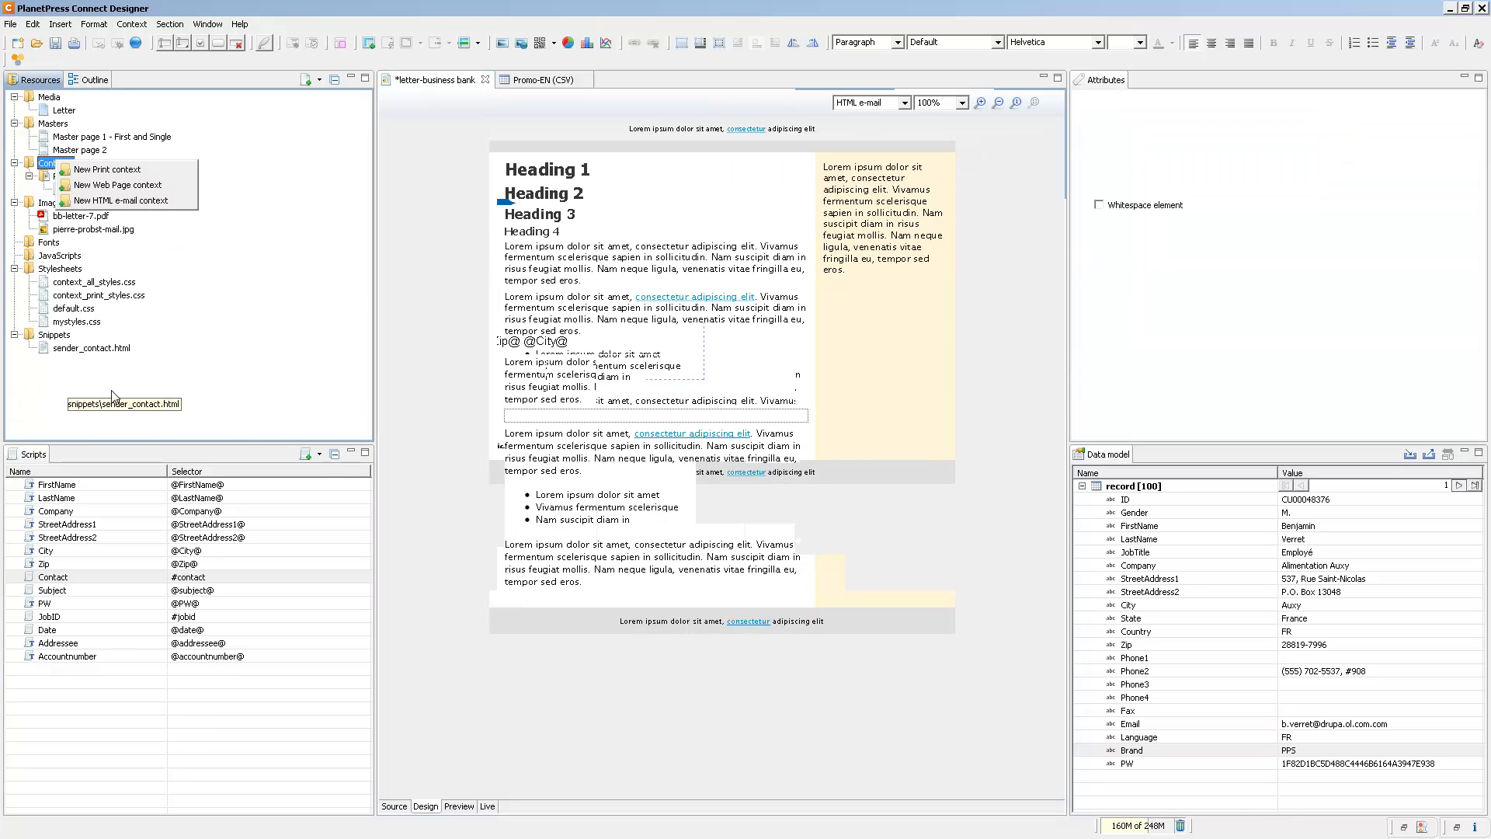
pyautogui.click(121, 201)
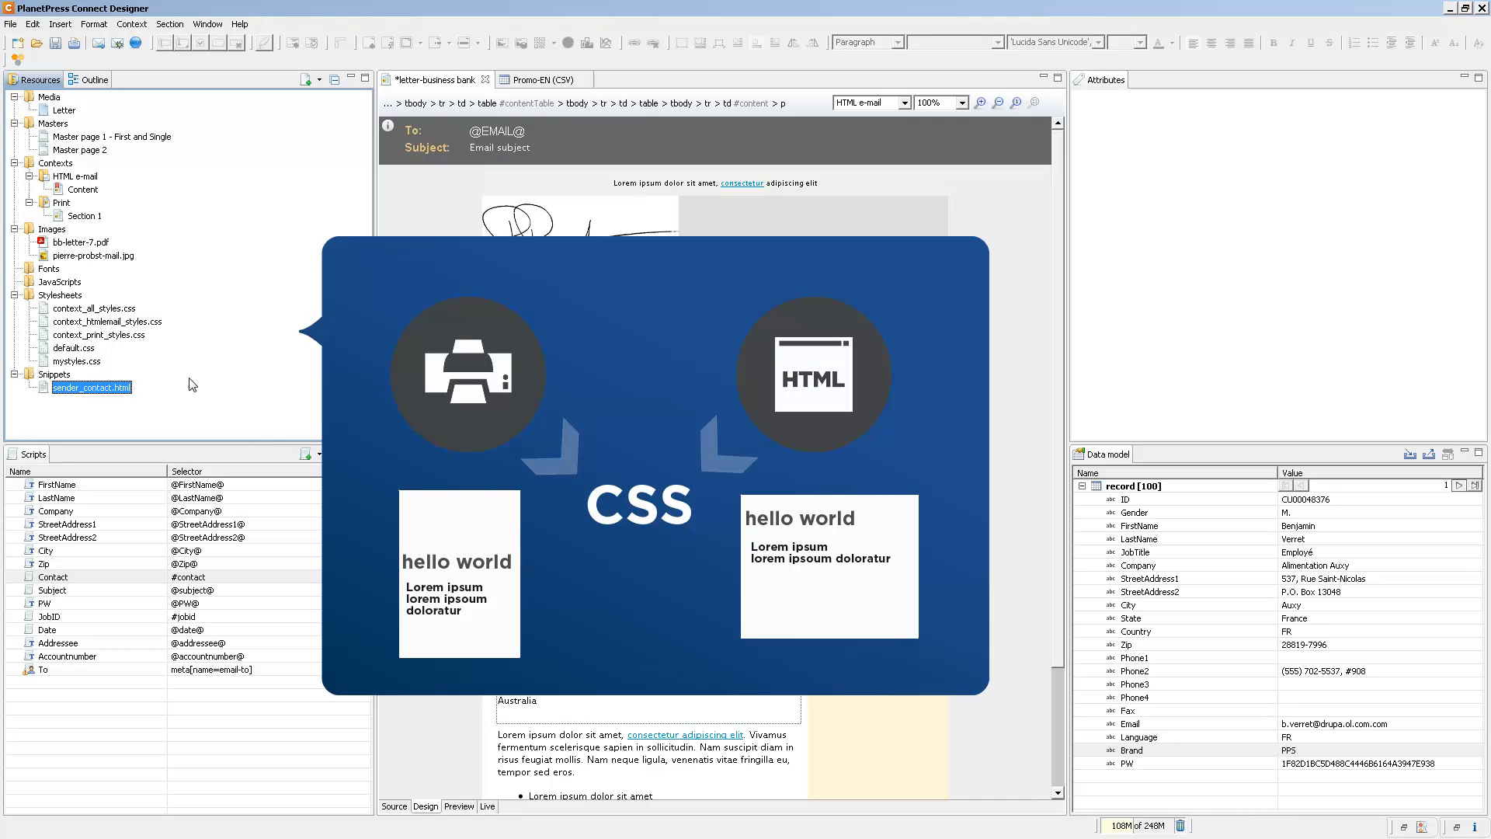
pyautogui.click(93, 308)
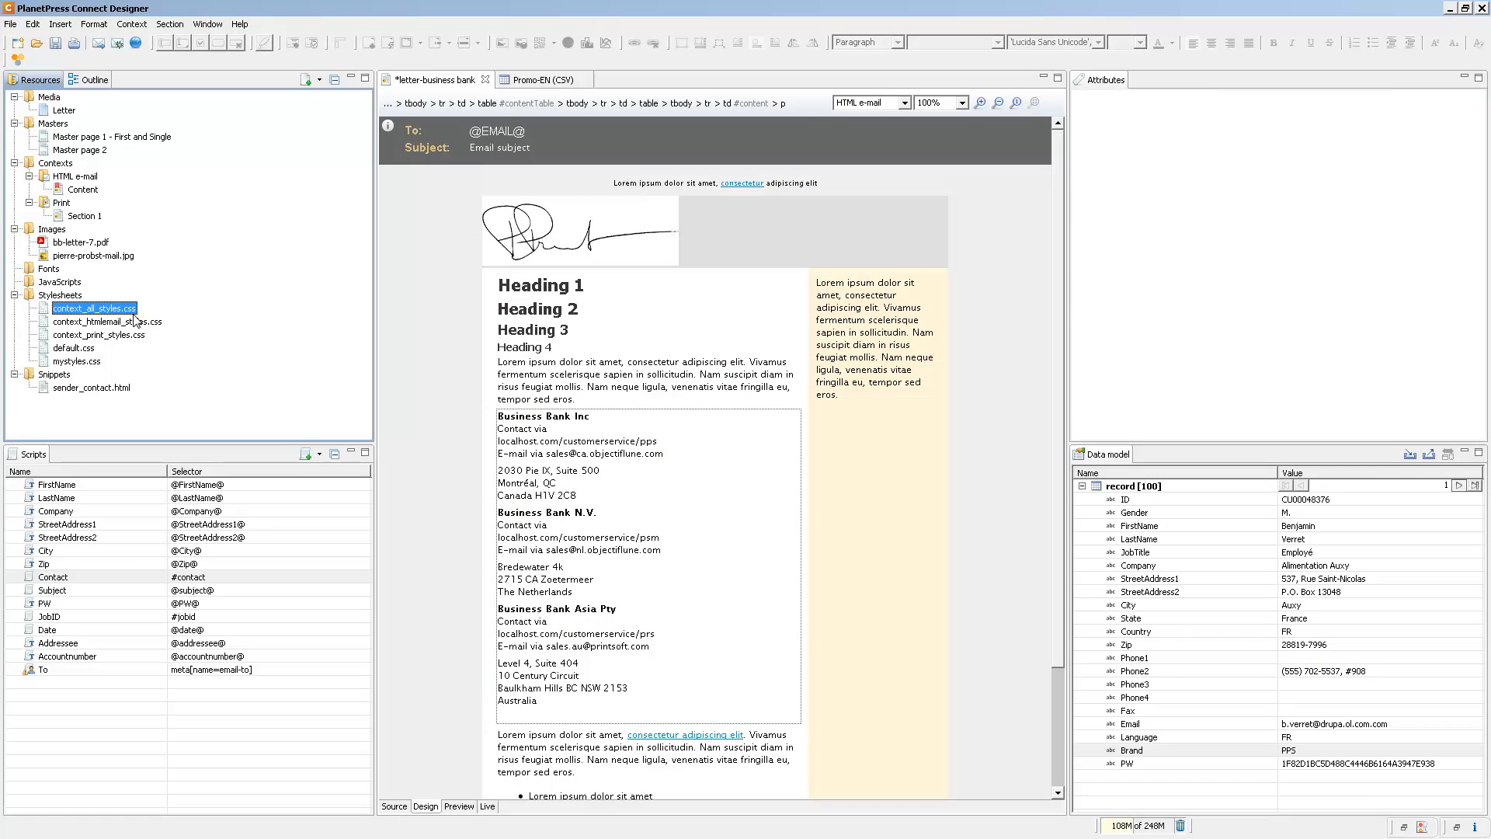
pyautogui.moveTo(108, 322)
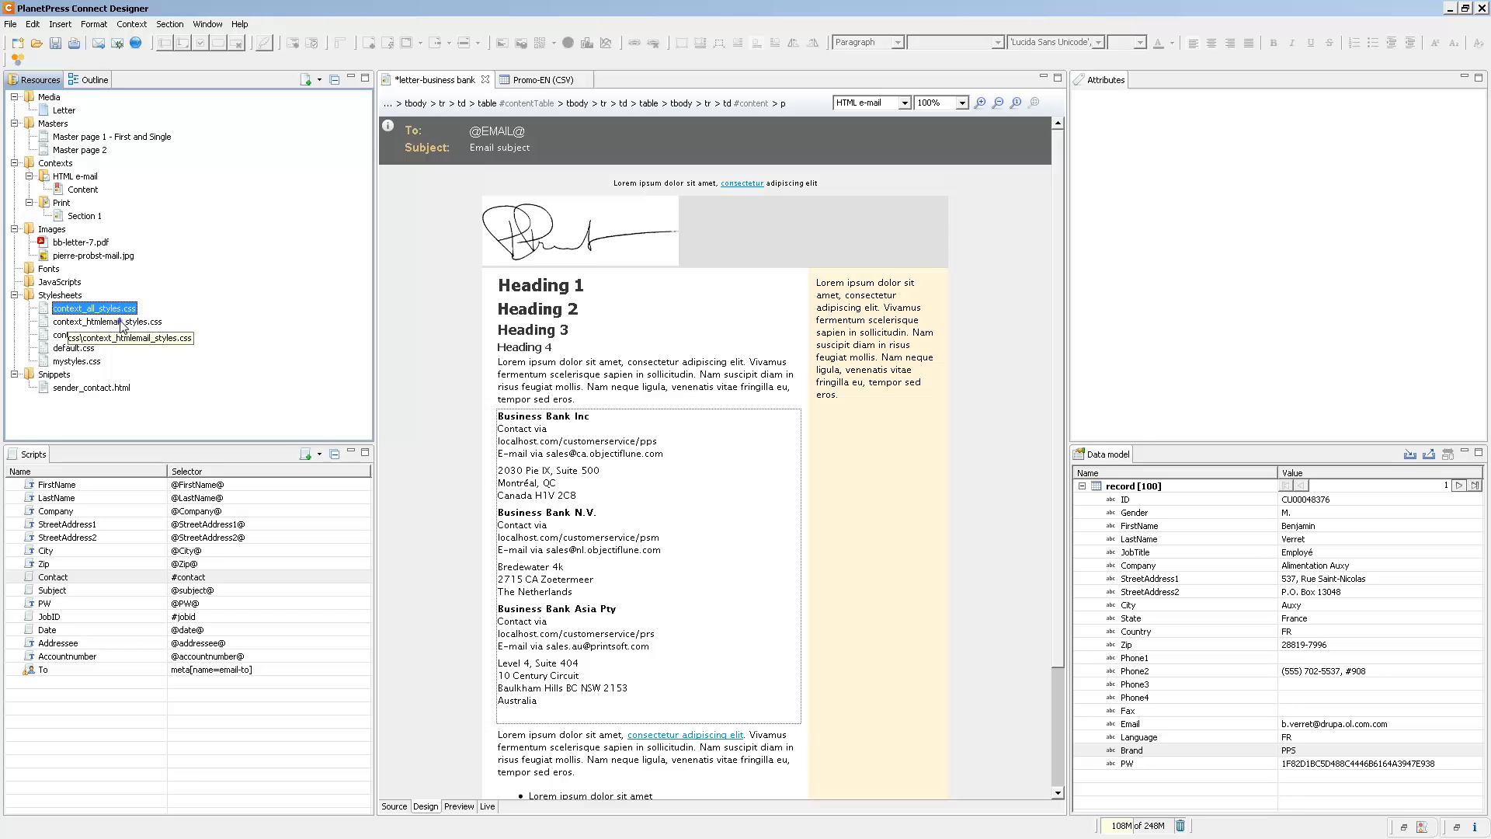
pyautogui.click(99, 334)
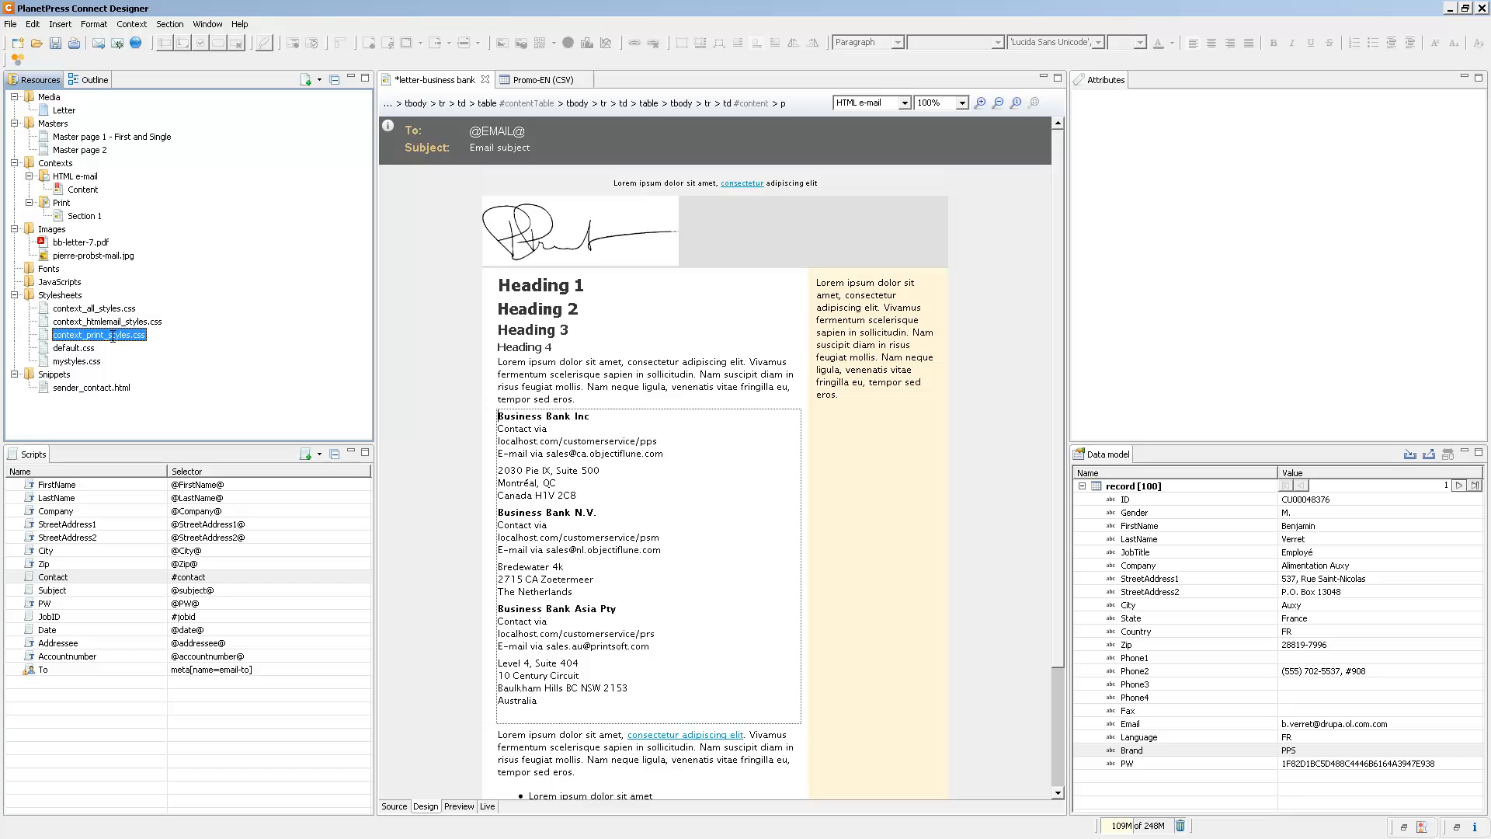
pyautogui.moveTo(163, 335)
pyautogui.write('@subject@')
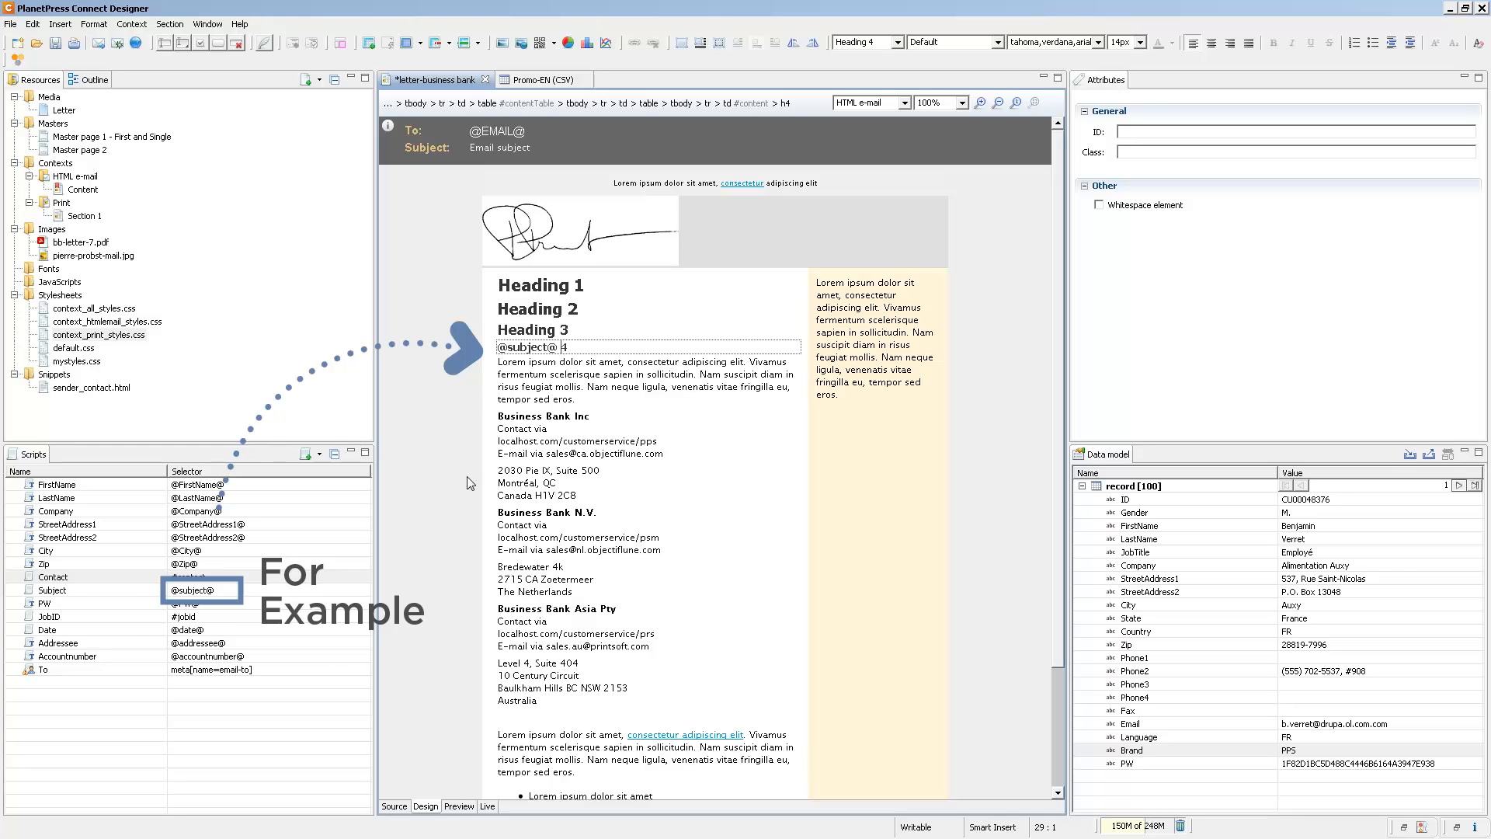
pyautogui.click(458, 806)
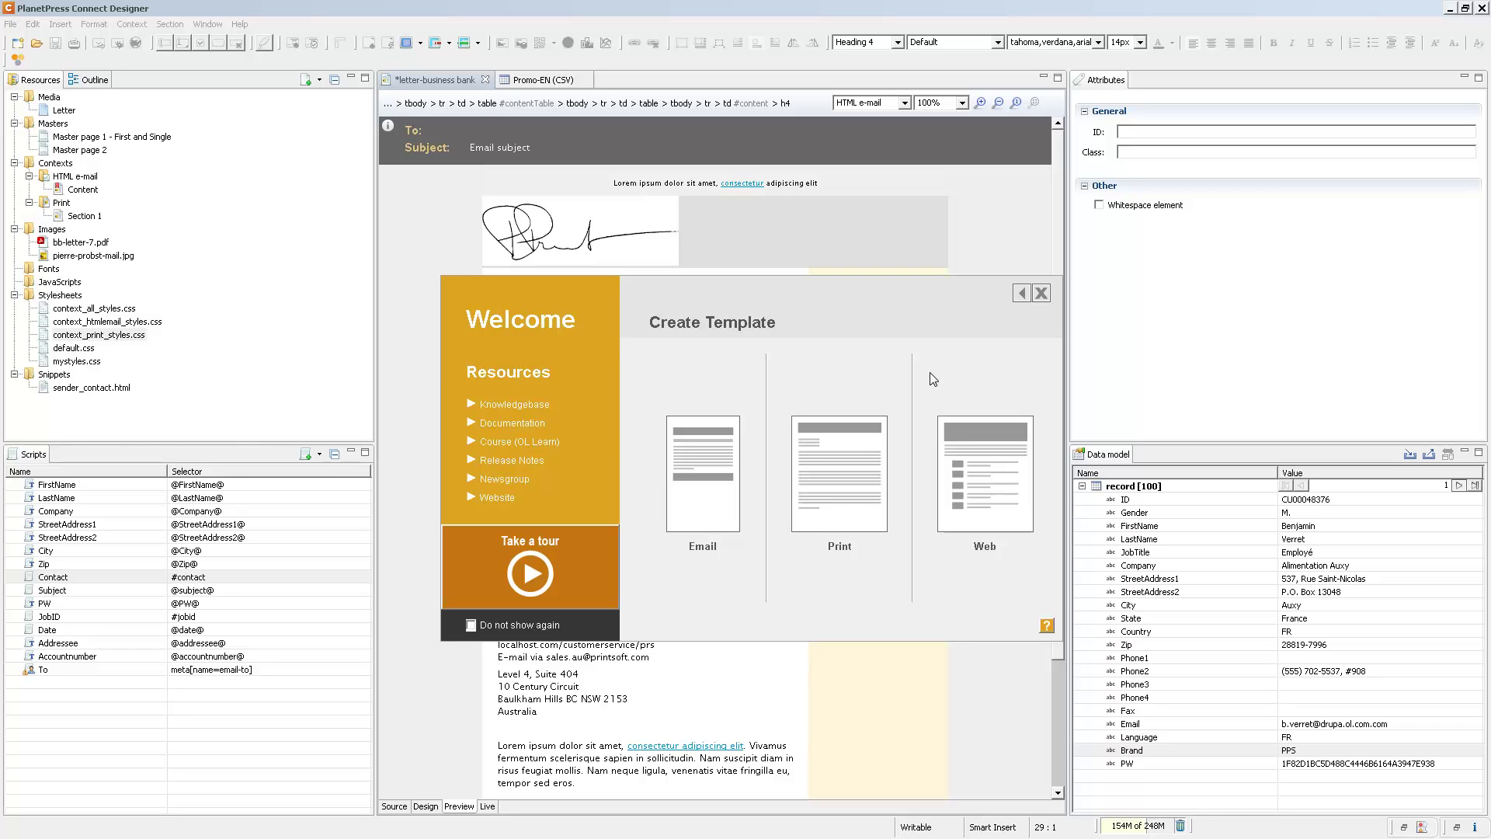
pyautogui.moveTo(984, 475)
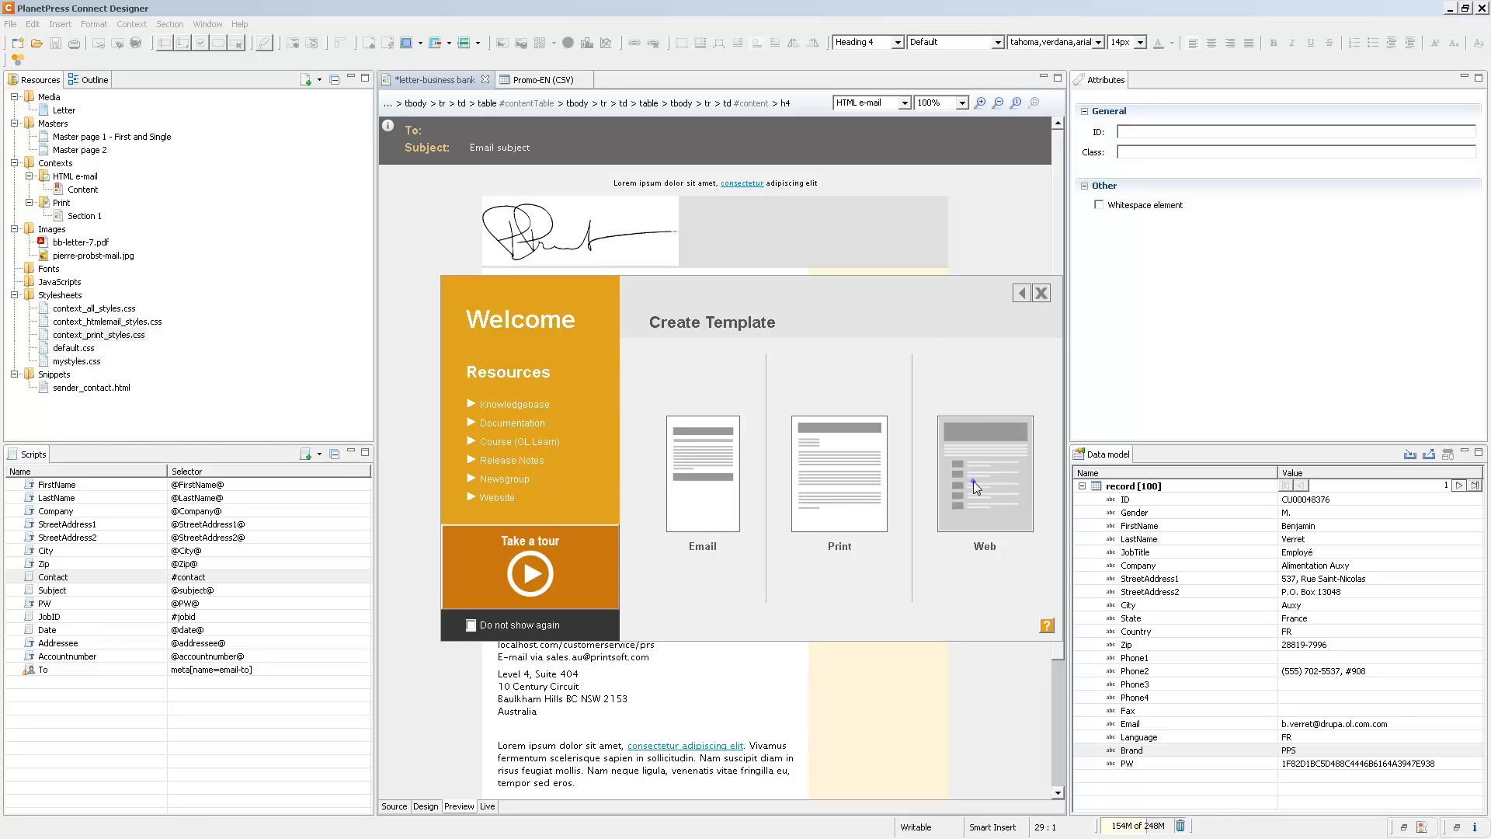
# Step: Create a new Web template from the Welcome screen with the wizard defaults
pyautogui.click(984, 472)
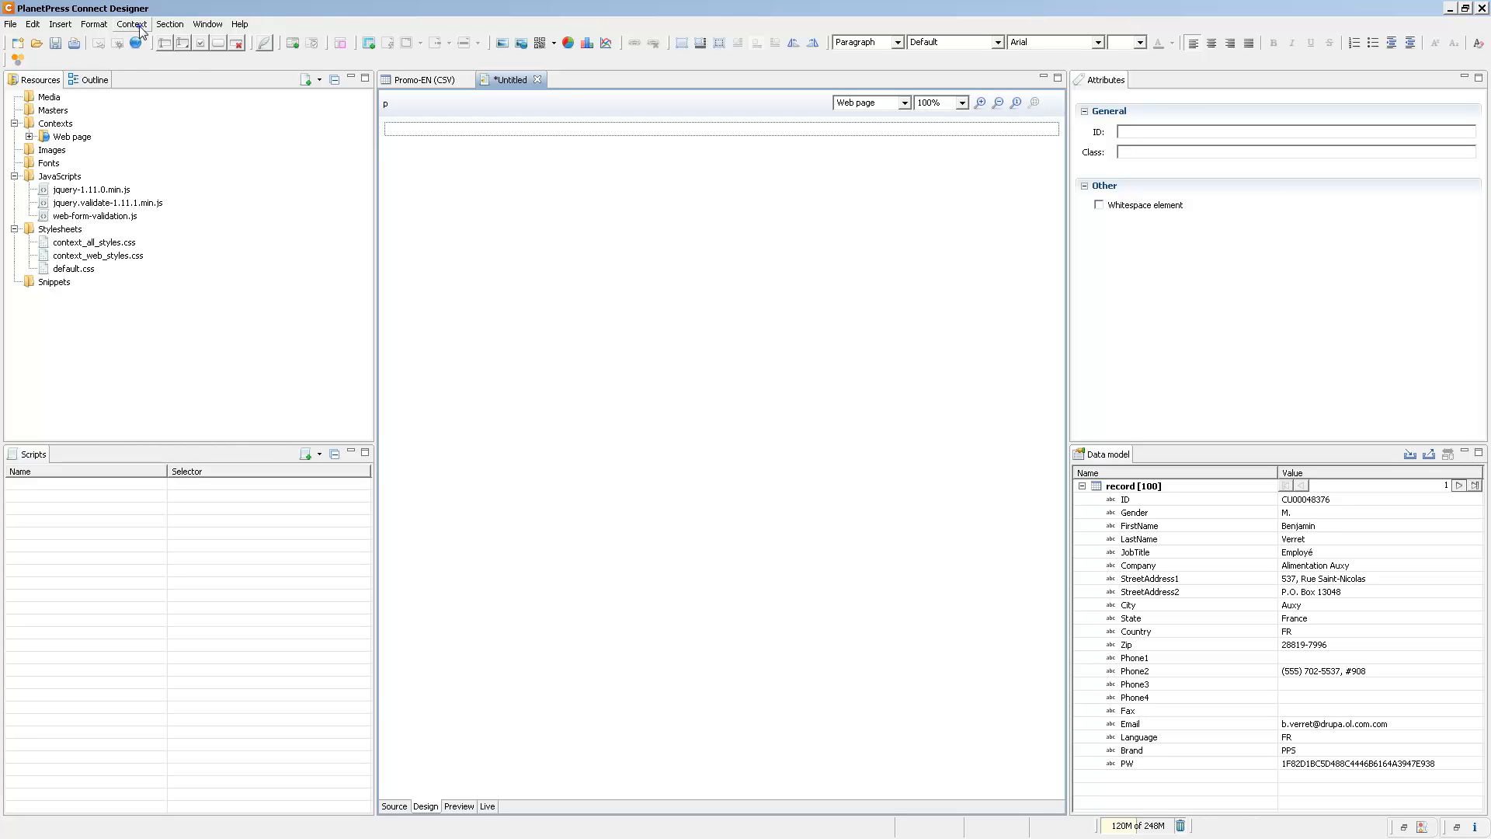
# Step: Add a Print context with the default Letter 8.5in x 11in page via Context > Add
pyautogui.click(131, 23)
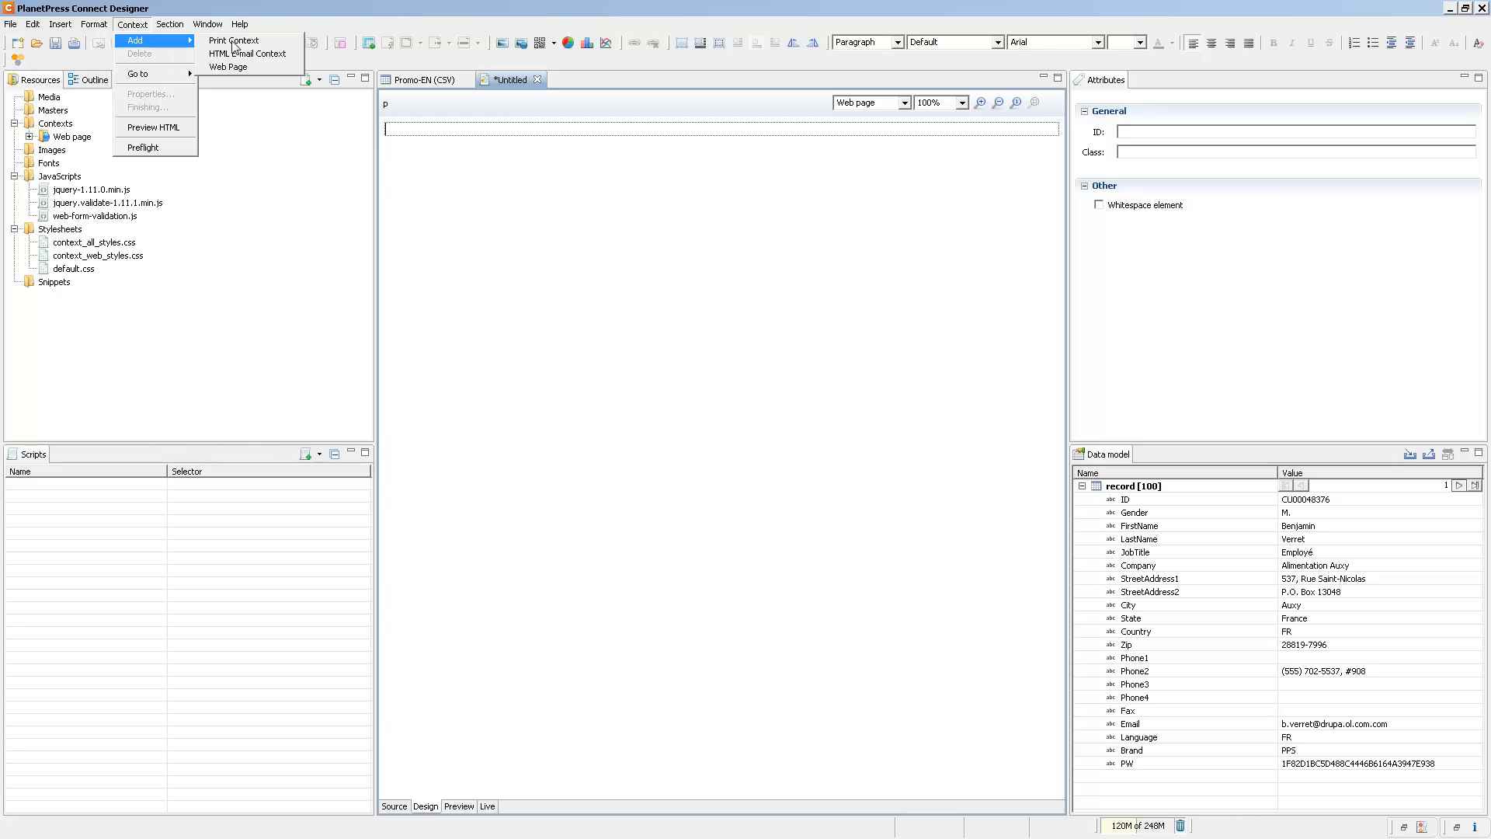
pyautogui.click(233, 40)
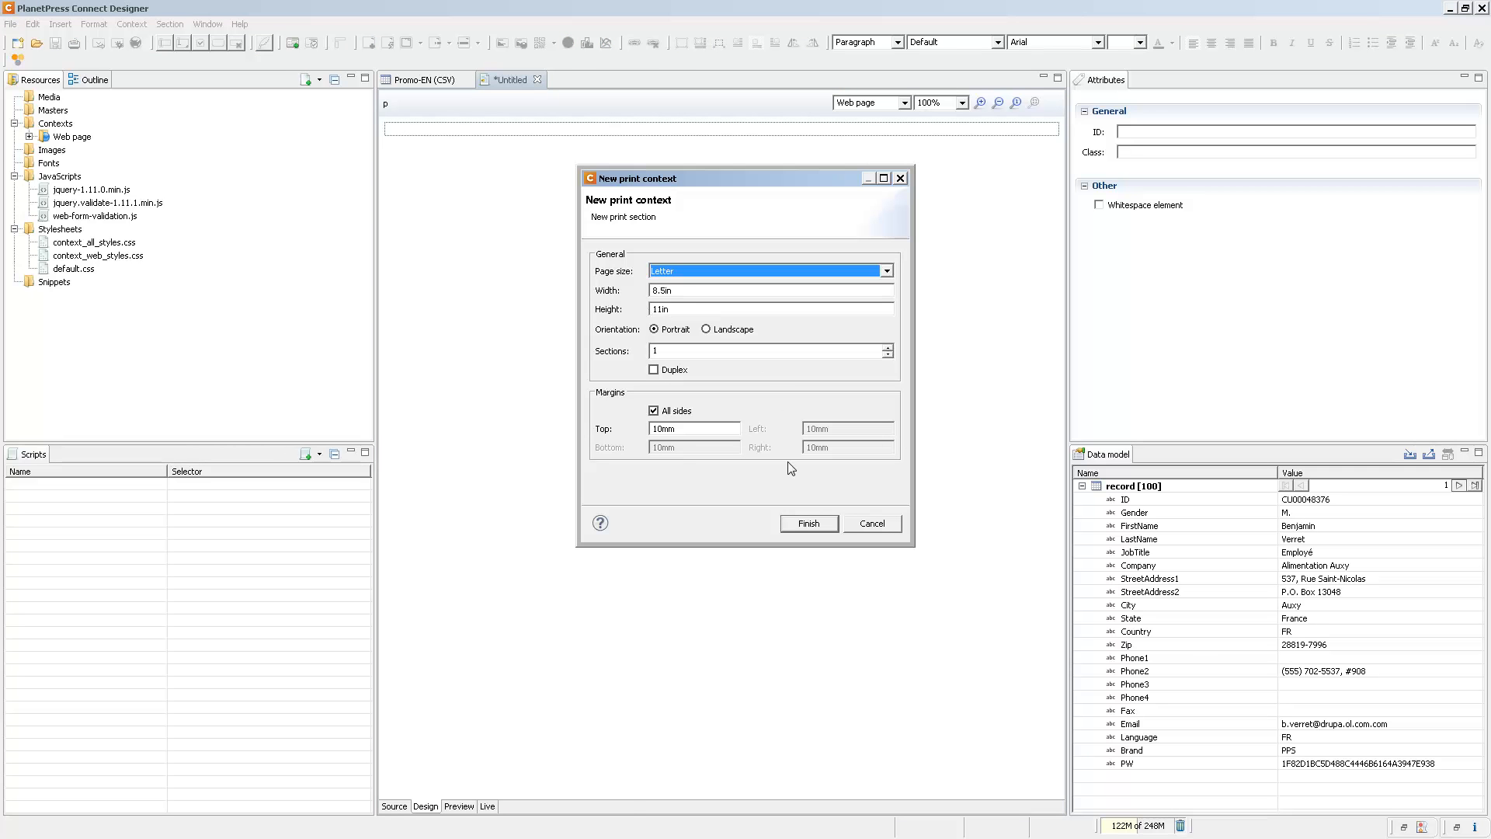
pyautogui.click(808, 524)
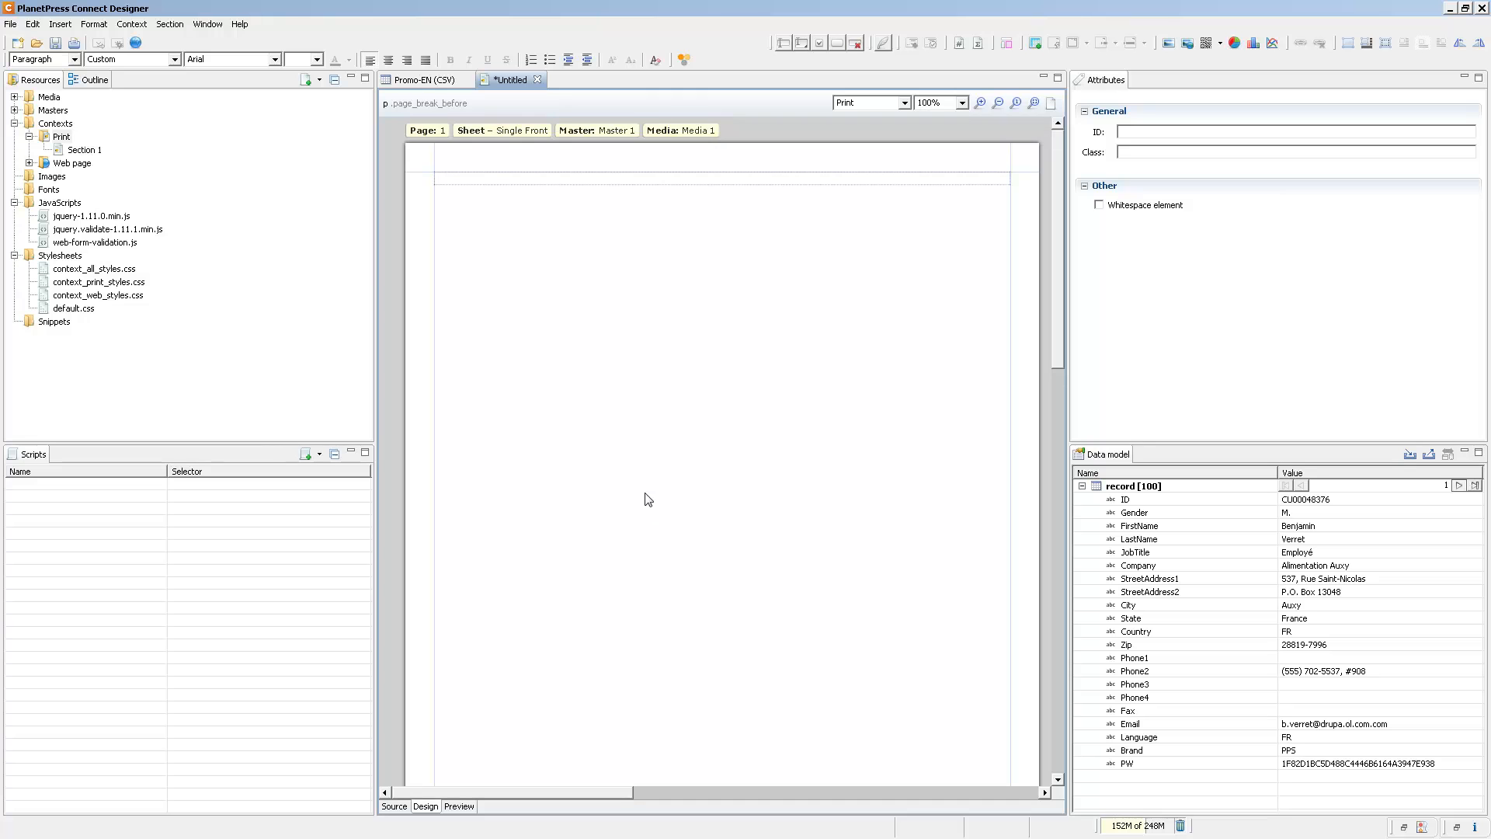
pyautogui.moveTo(507, 146)
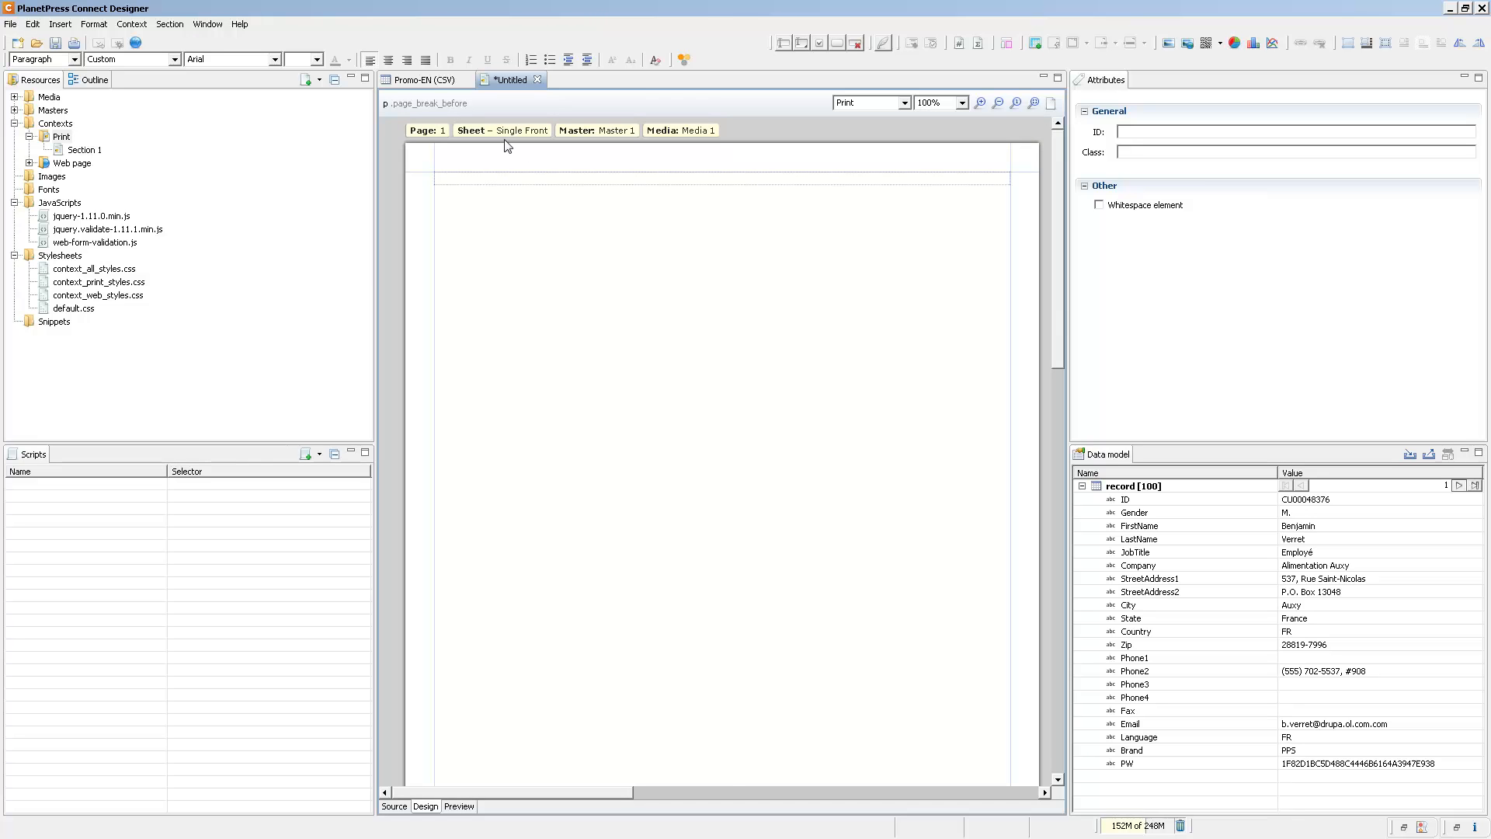